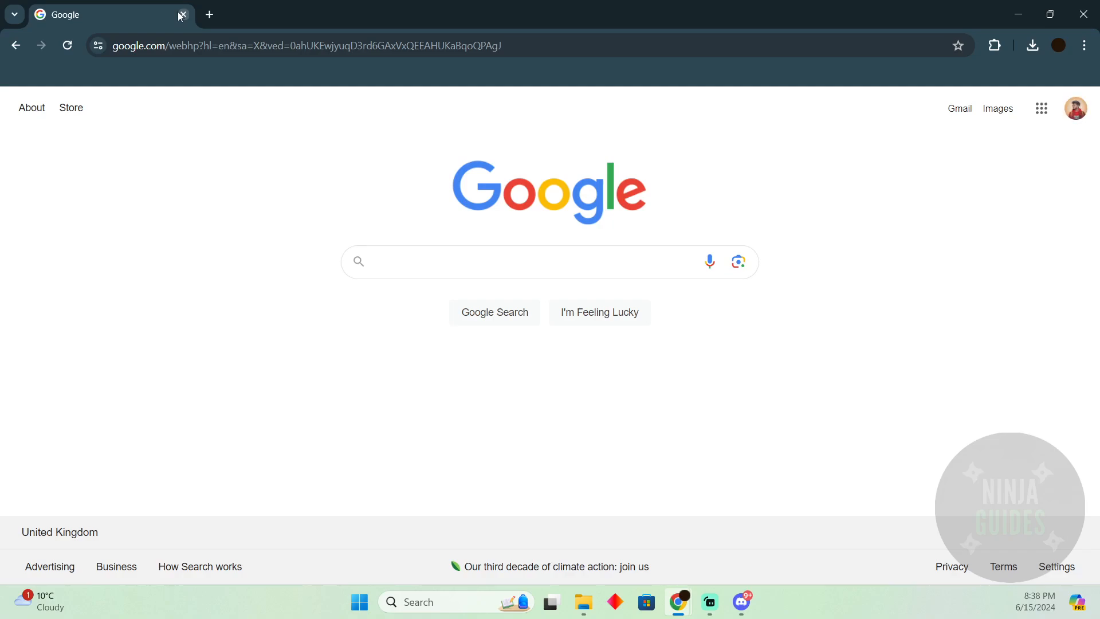
Search Google for 'couponfollow' and open the CouponFollow website
click(492, 262)
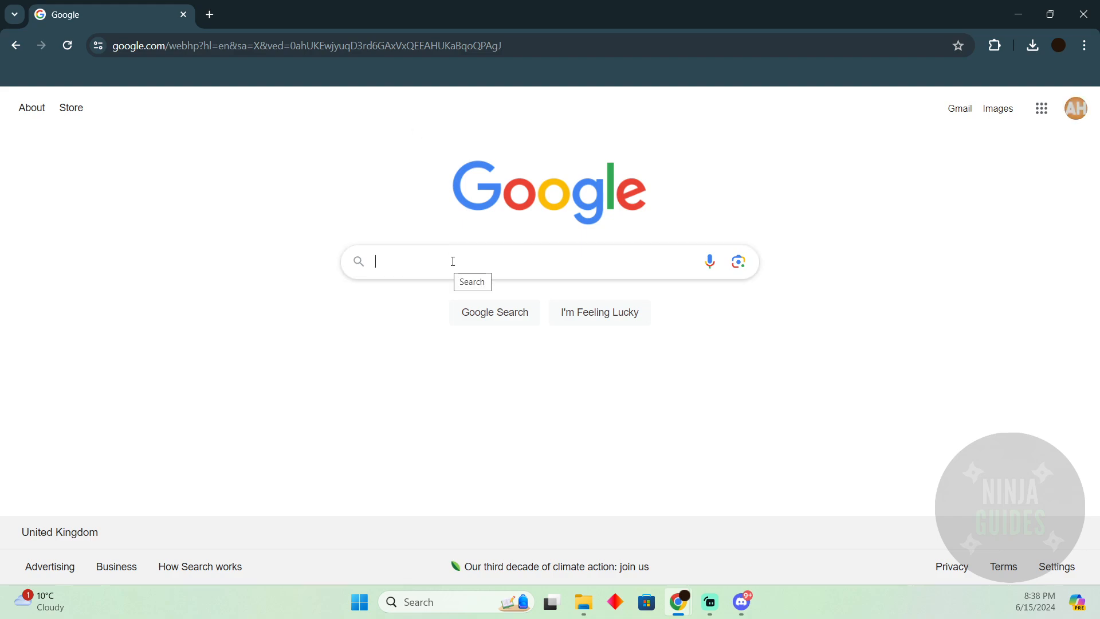
text(couponfollow)
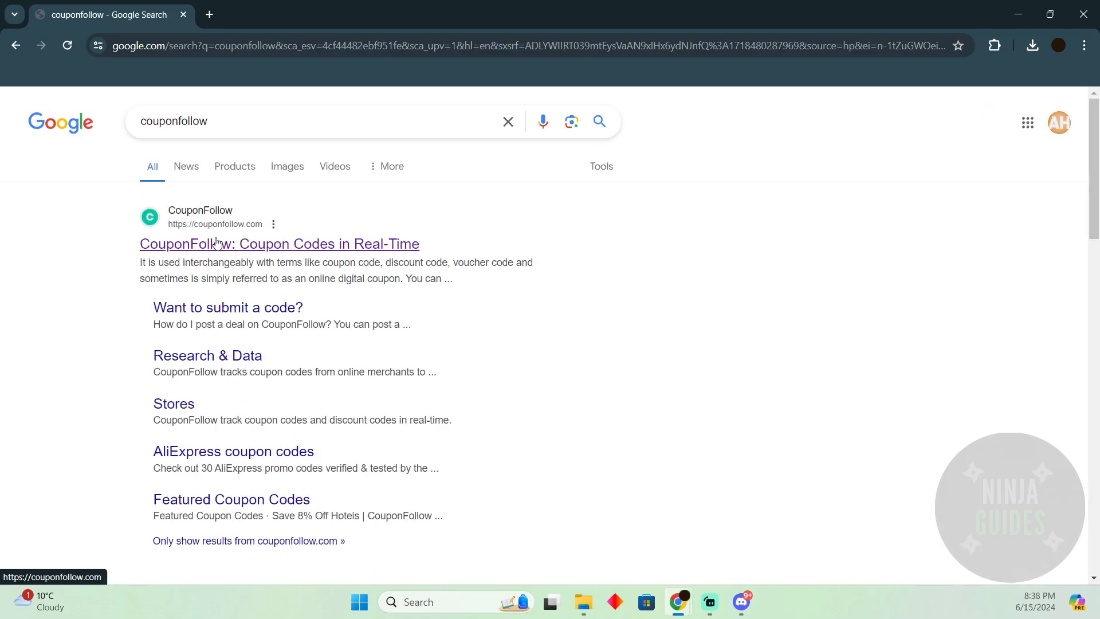
click(279, 244)
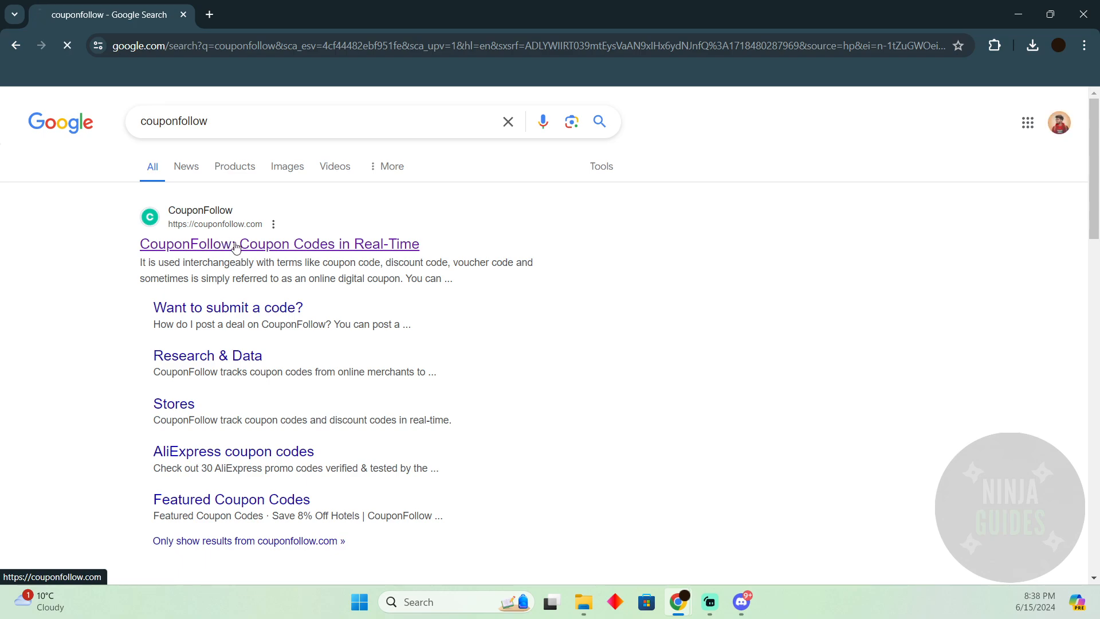
Look up 'as' in CouponFollow's store search, open Asos coupons, and browse the list
click(279, 244)
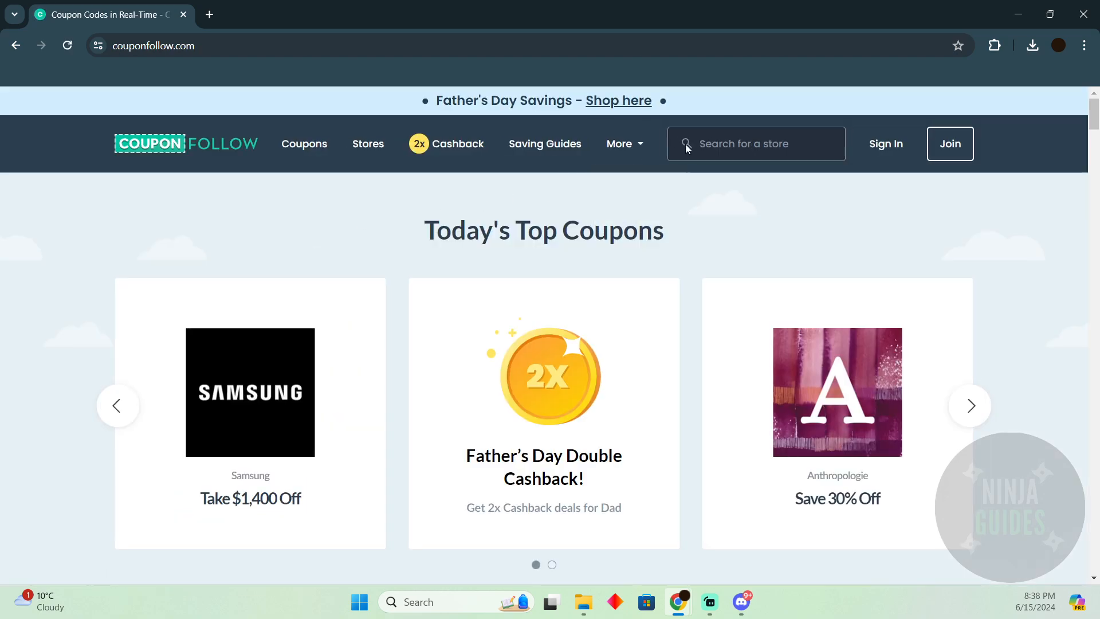
text(aso)
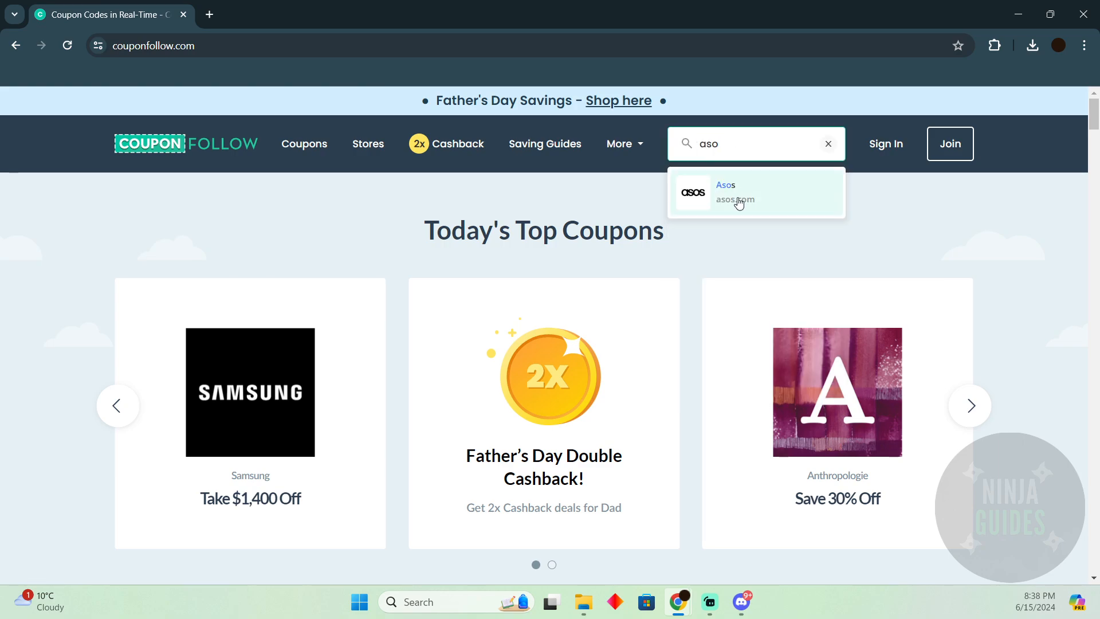
click(734, 193)
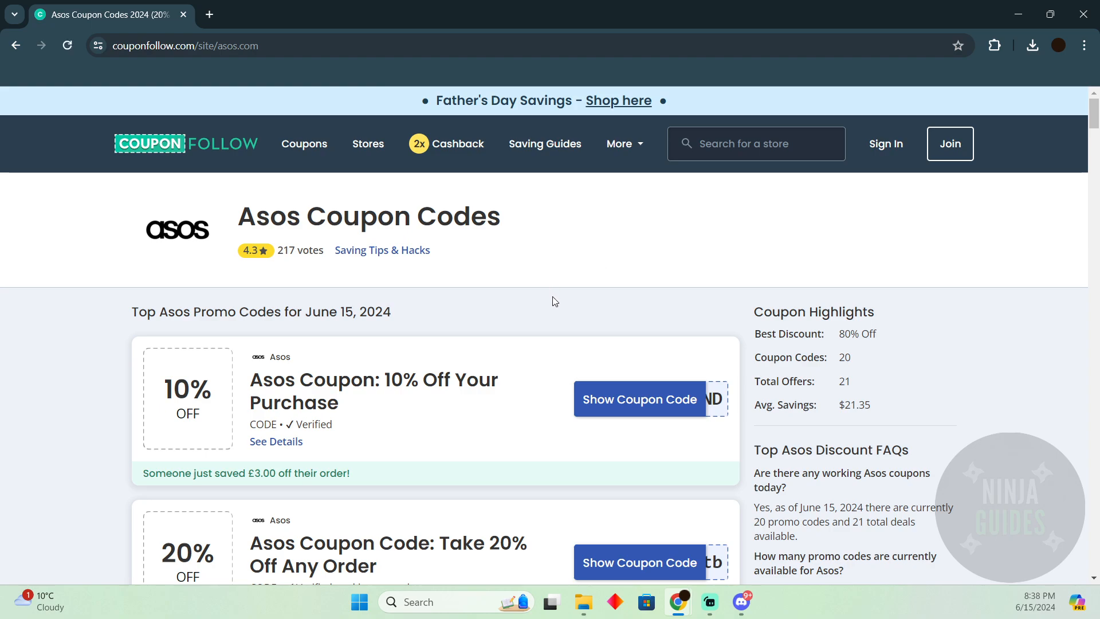
scroll(down, 3)
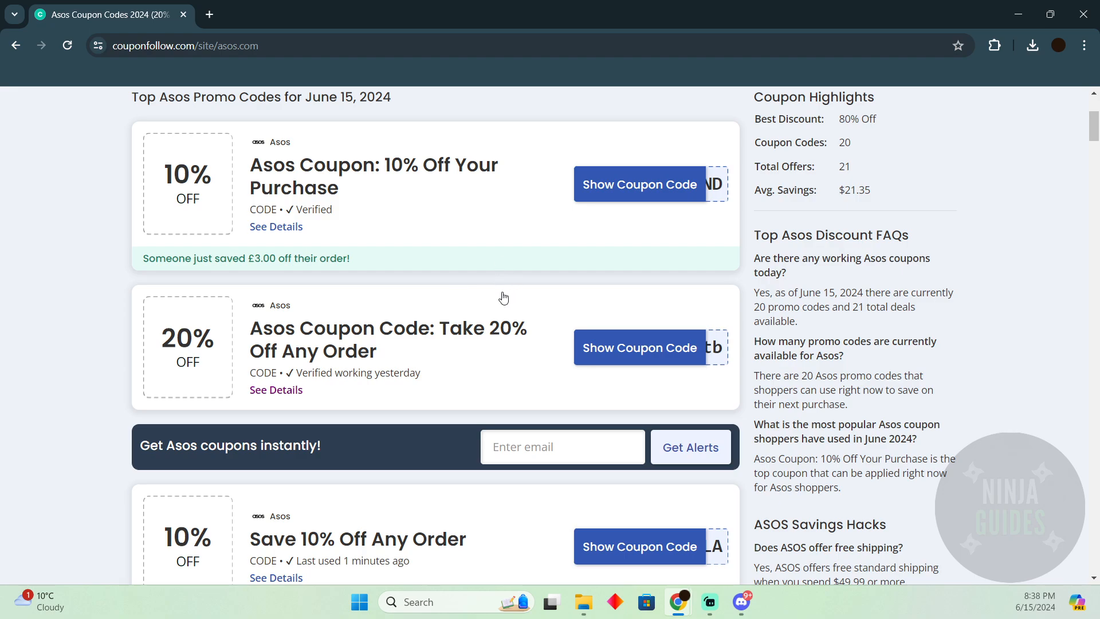
scroll(down, 3)
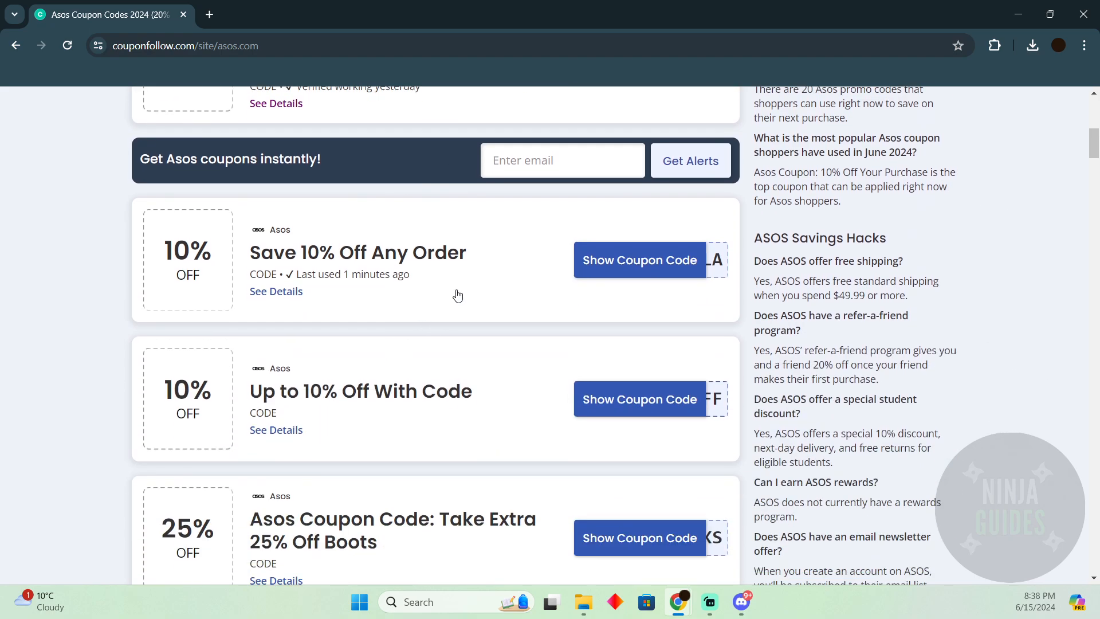
Reveal and dismiss the HOLA 10% code, then reveal HIFRIEND for 10% Off Your Purchase
click(637, 260)
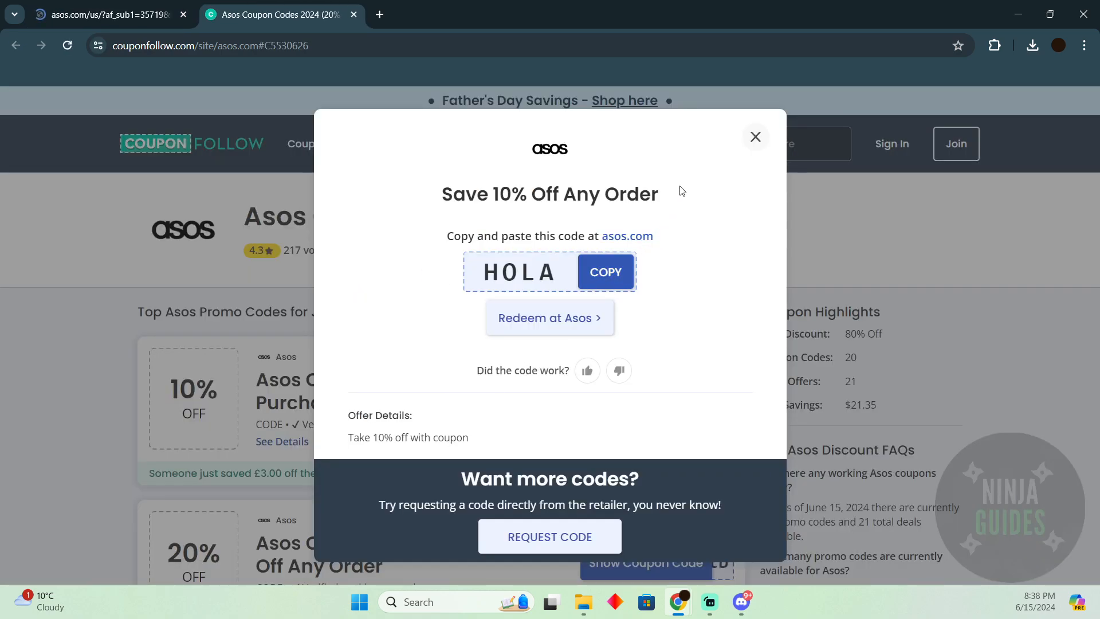
click(755, 137)
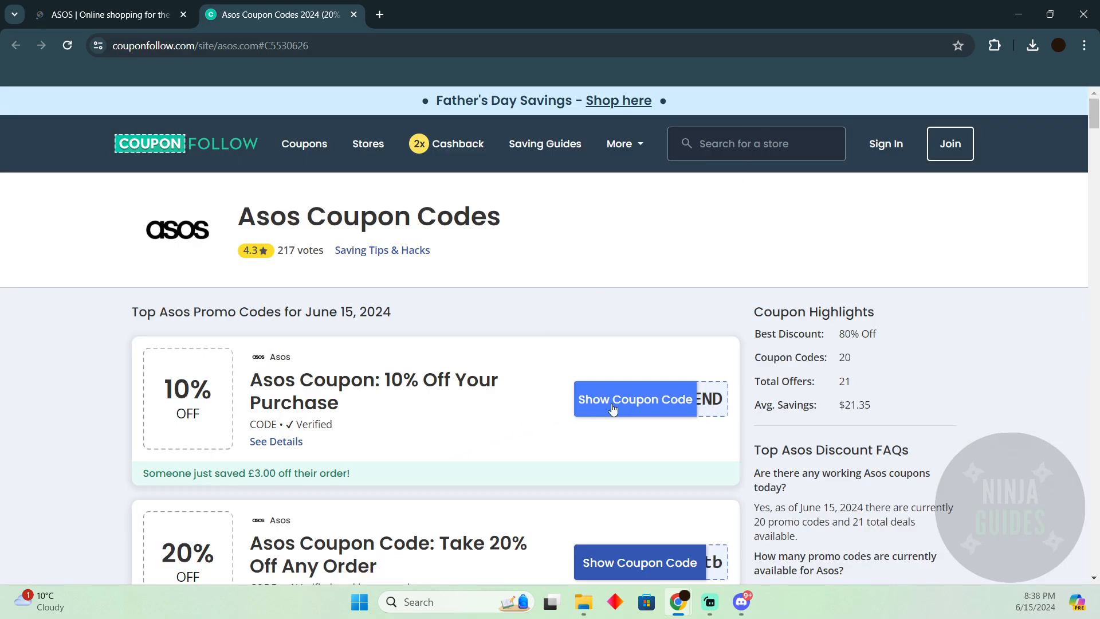
click(635, 399)
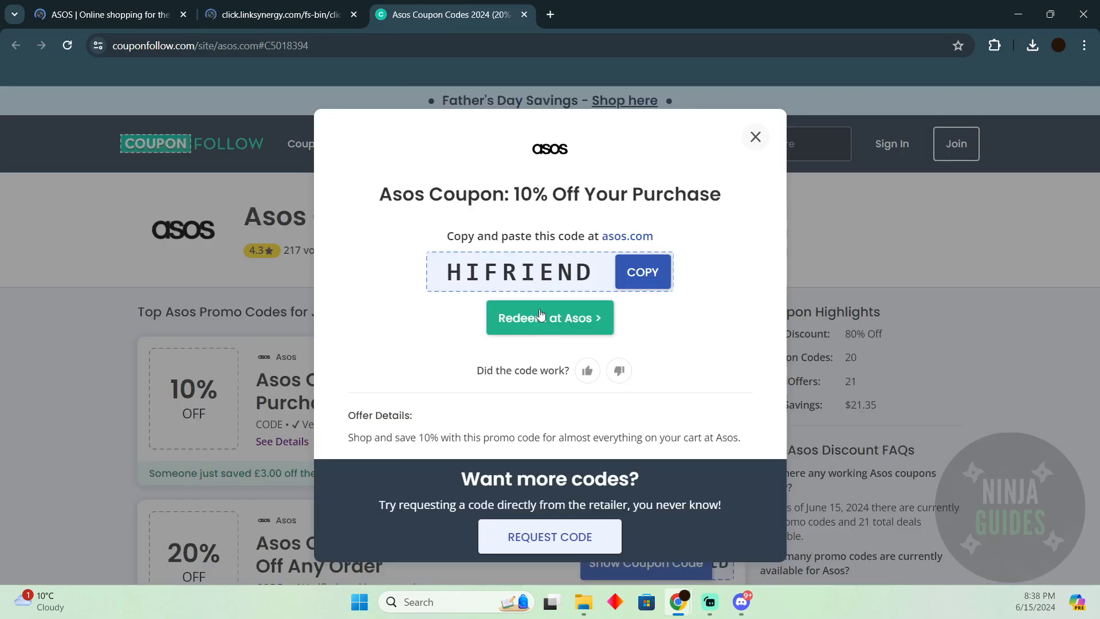
click(549, 317)
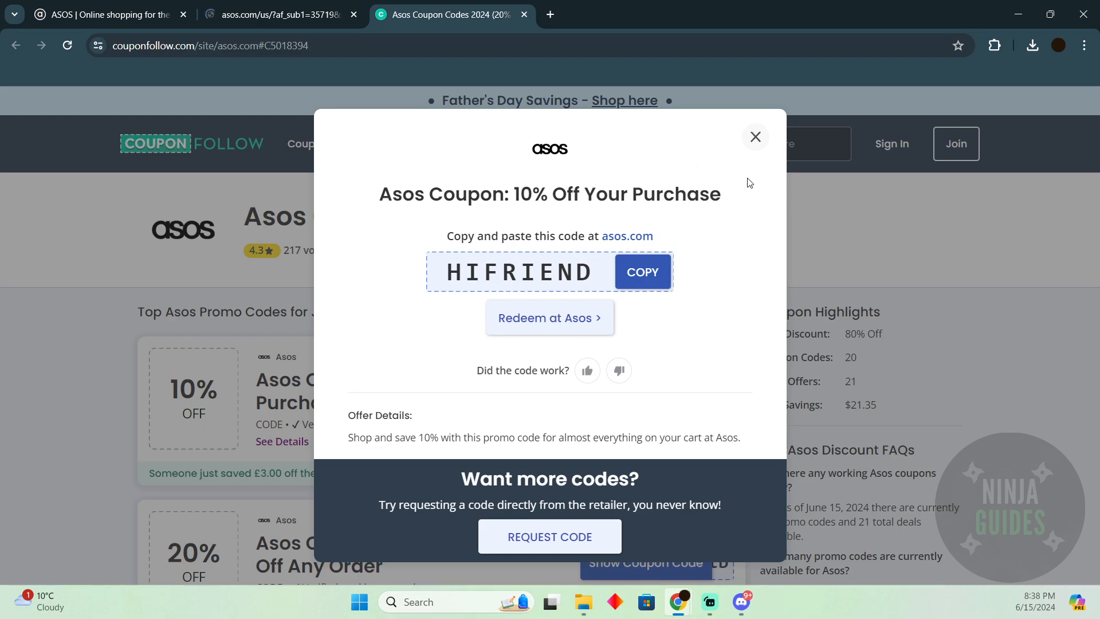